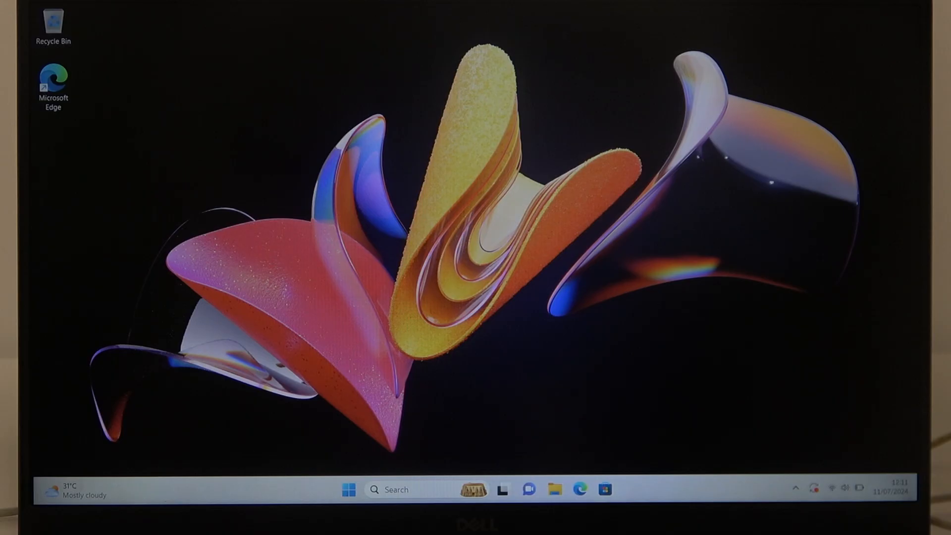
- Launch the pinned Settings app from the Start menu
left_click(348, 489)
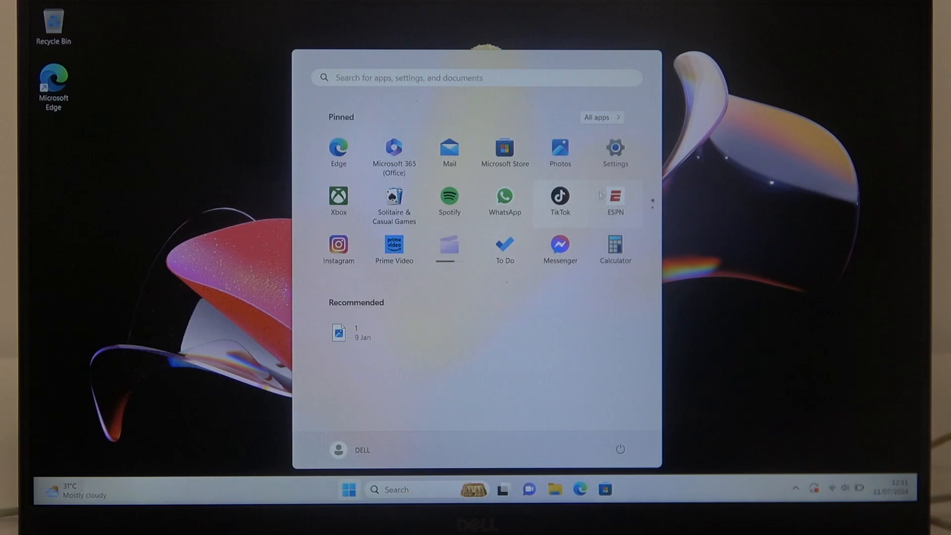
left_click(614, 148)
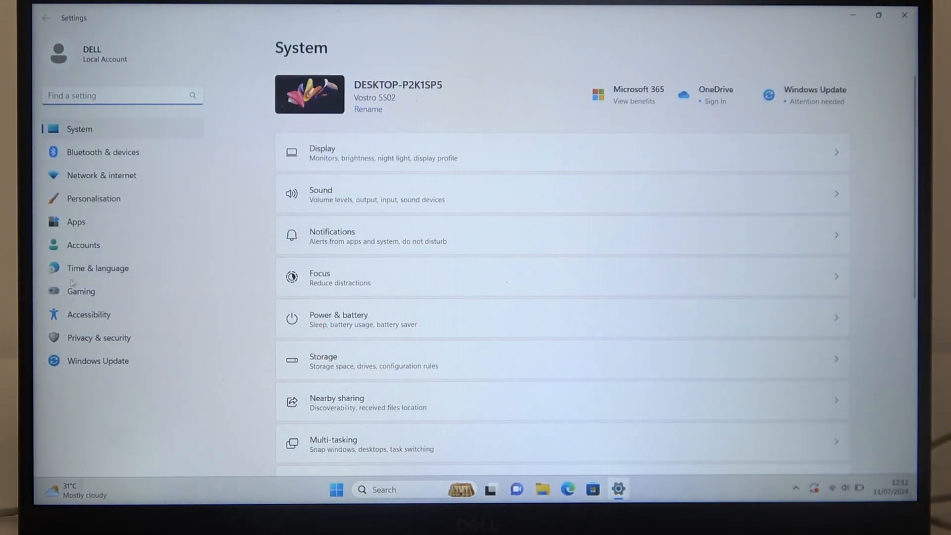
- Go to Time & language > Date & time and switch off 'Set the time automatically'
left_click(98, 267)
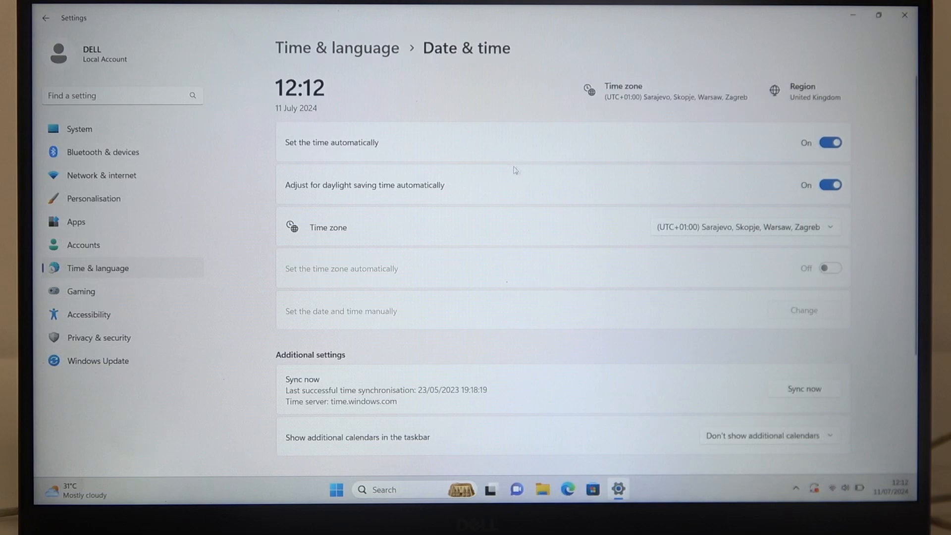
left_click(830, 142)
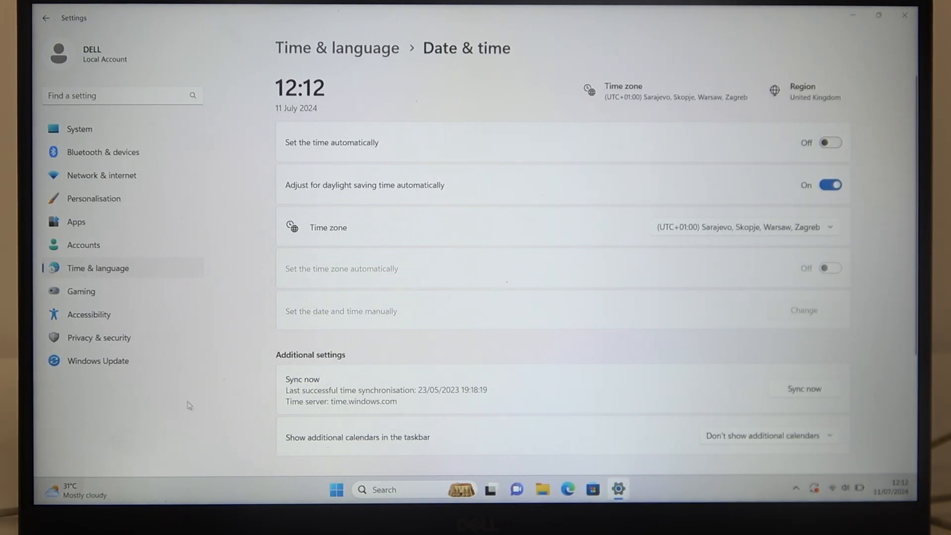
left_click(803, 310)
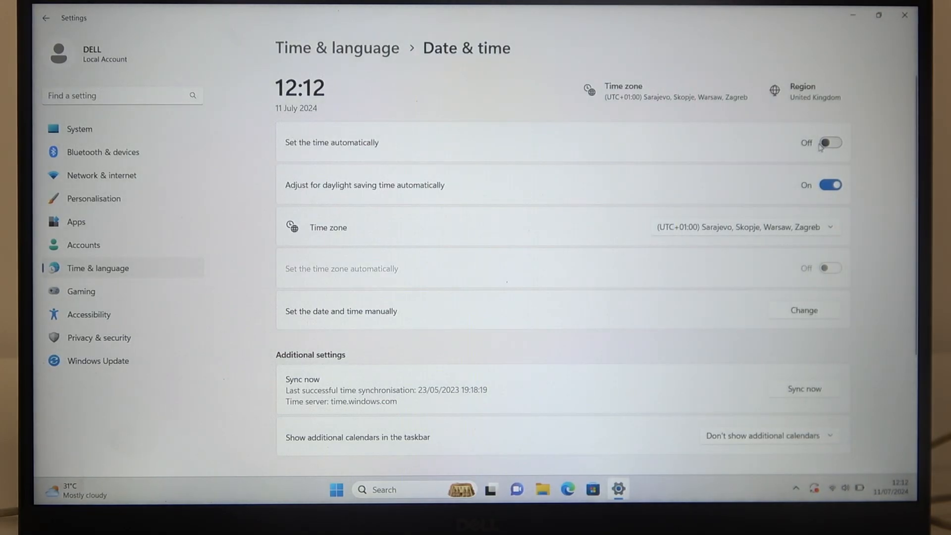
- Re-enable automatic time, then toggle daylight saving adjustment off and back on
left_click(829, 142)
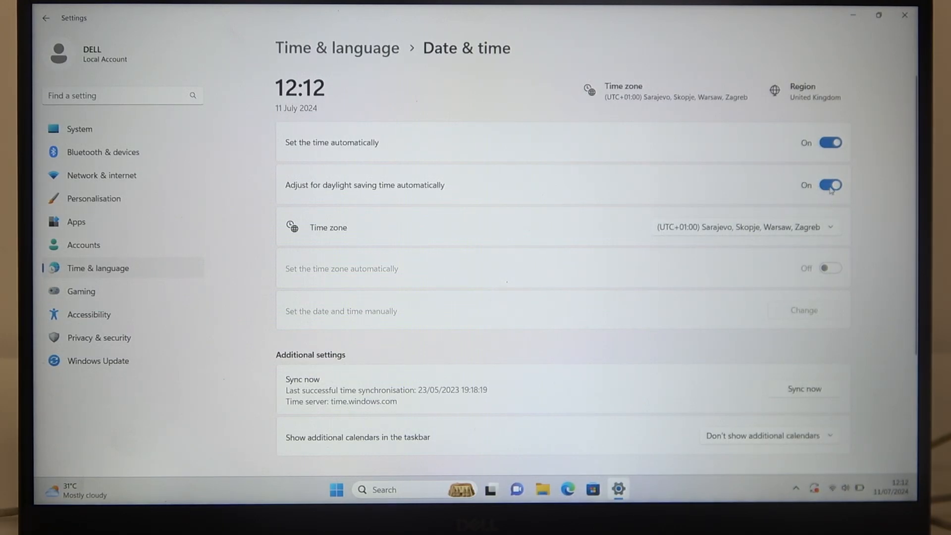
left_click(830, 185)
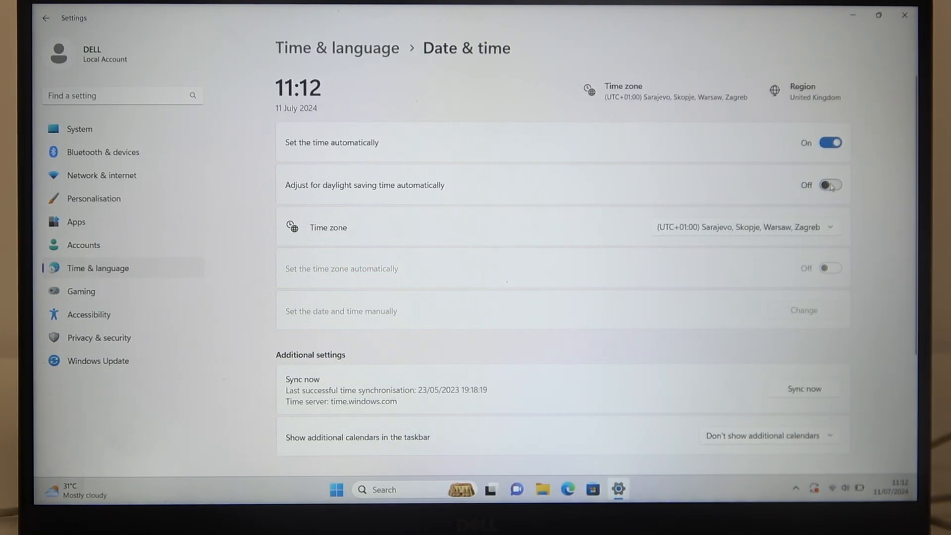
left_click(830, 185)
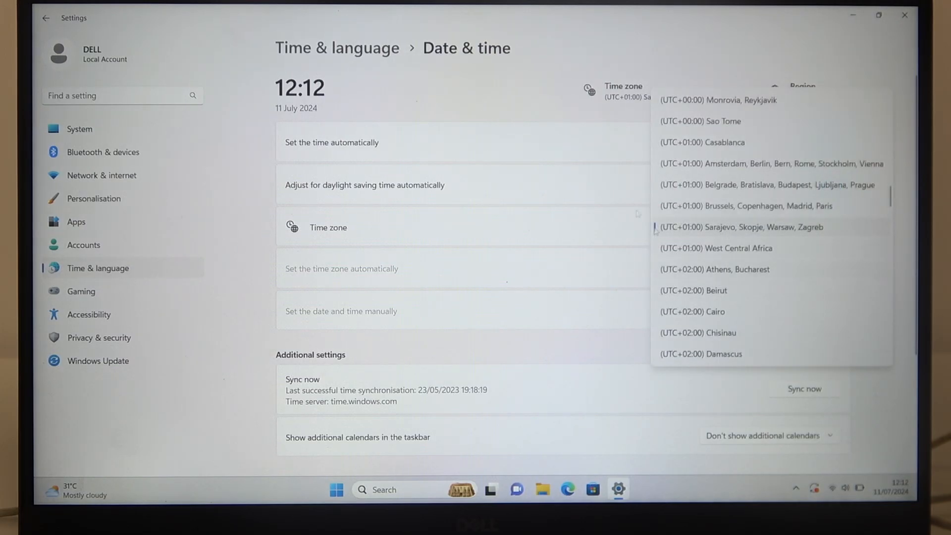
- Dismiss the time zone list keeping UTC+01:00 Sarajevo, and scroll to Related links
left_click(740, 227)
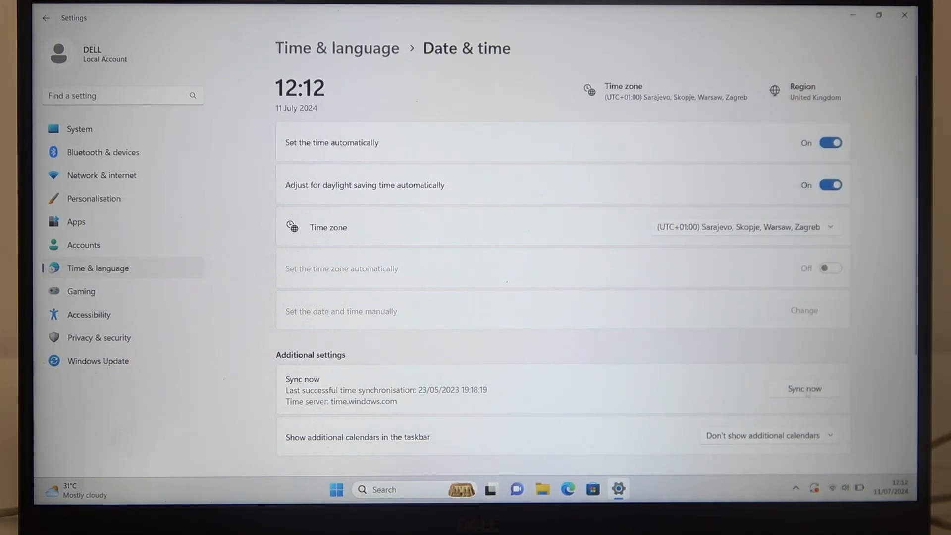
scroll("down", 3)
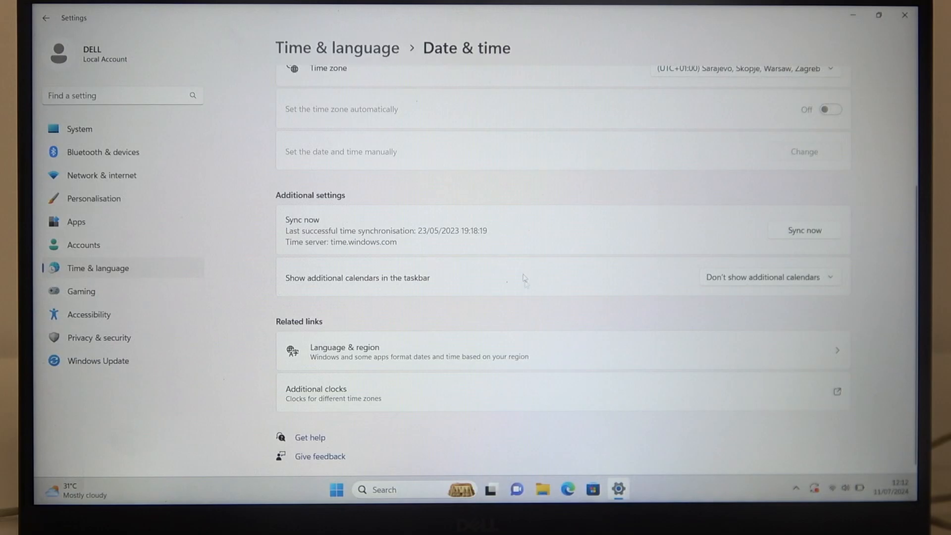